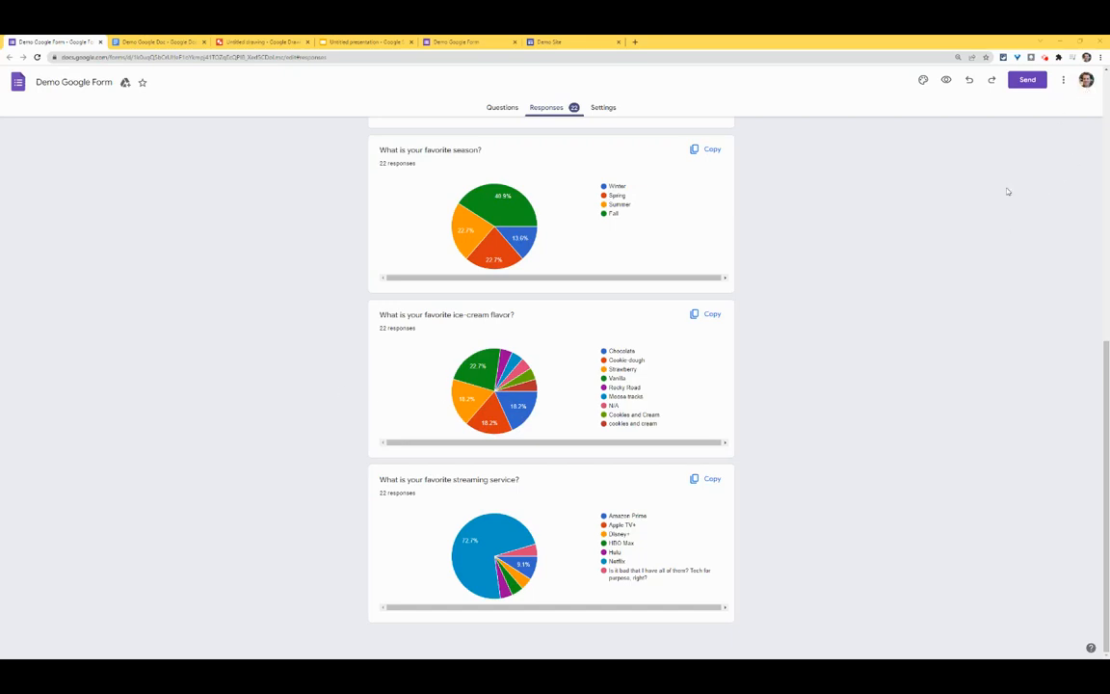
pyautogui.moveTo(906, 165)
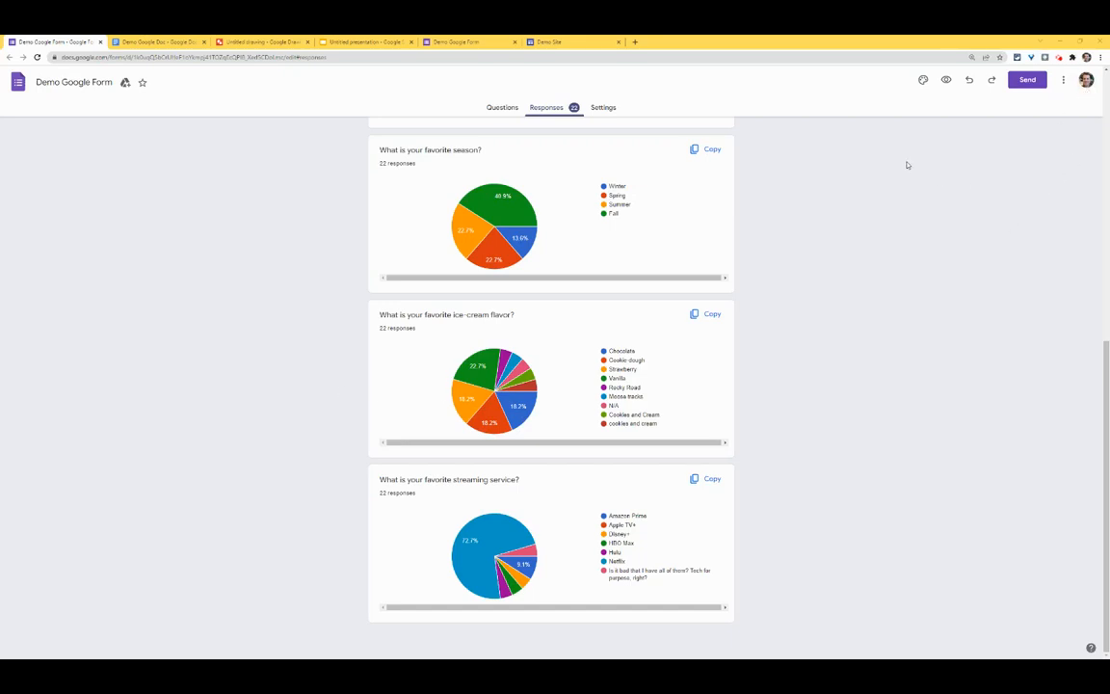
pyautogui.moveTo(875, 174)
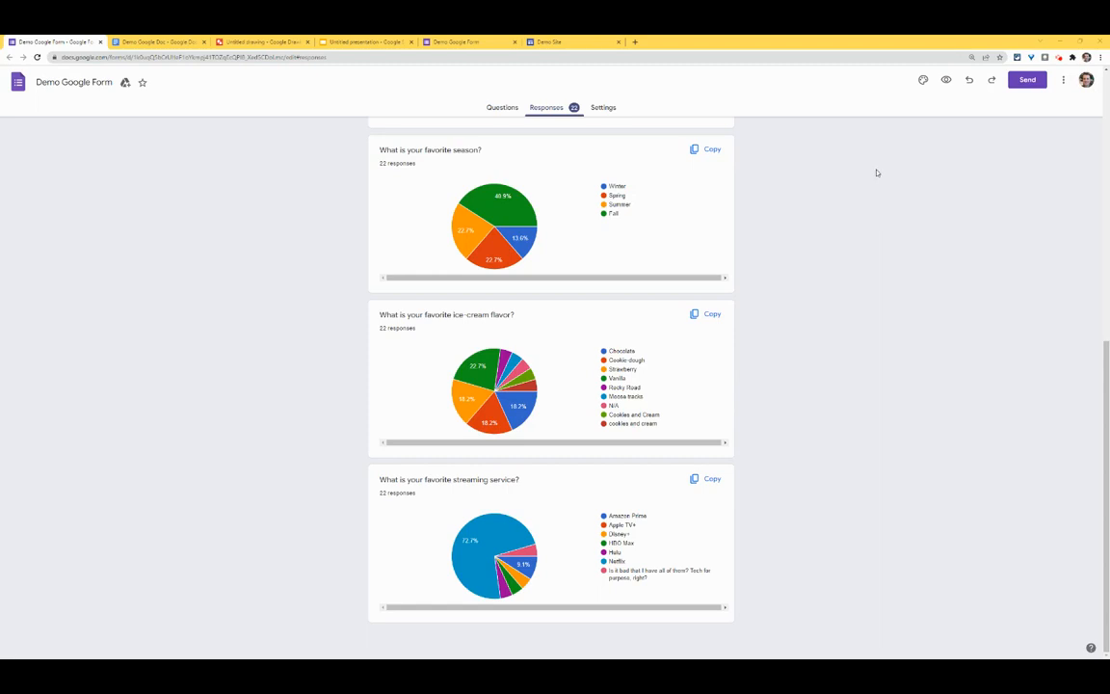
pyautogui.moveTo(848, 176)
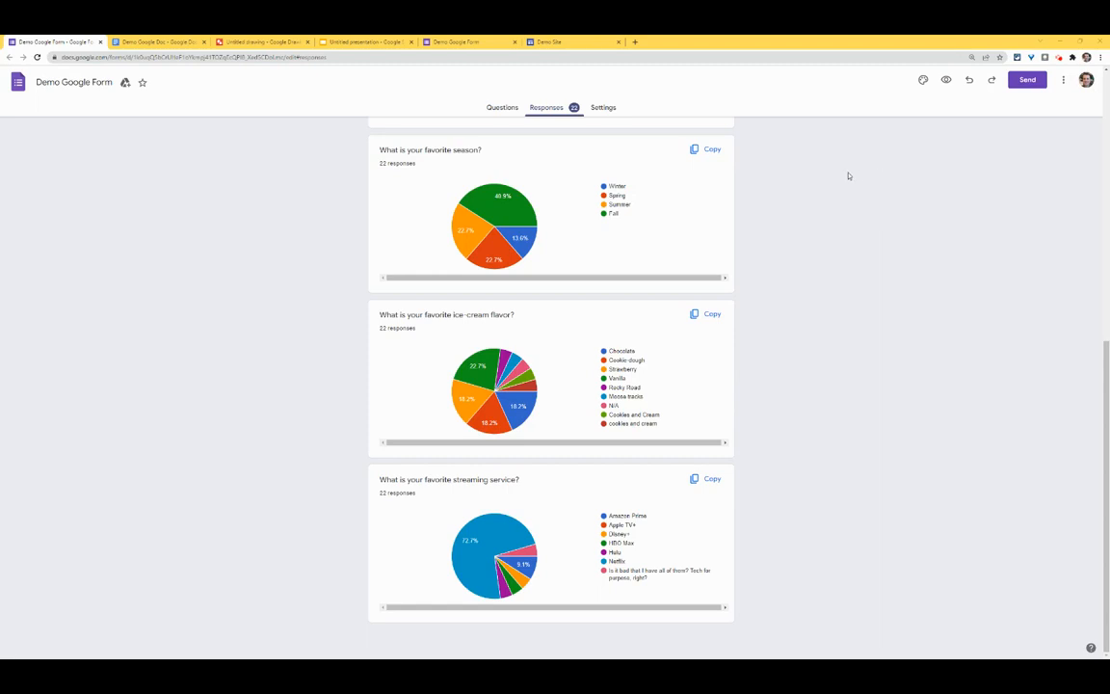
pyautogui.moveTo(712, 165)
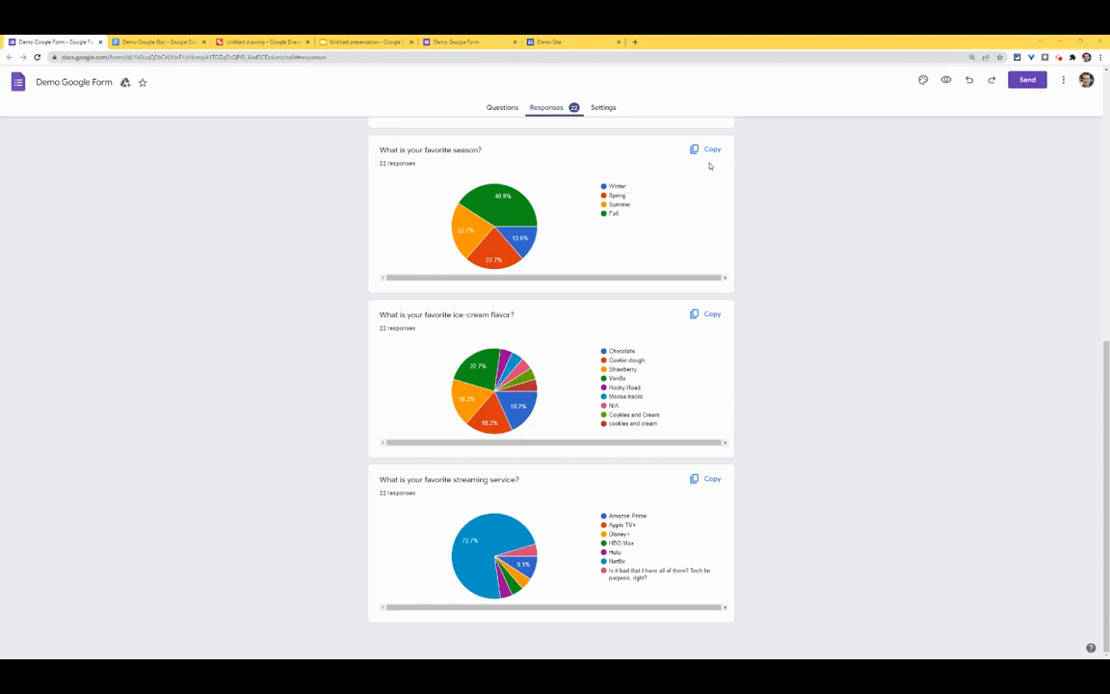
# - Copy the 'What is your favorite season?' response pie chart to the clipboard
pyautogui.click(706, 151)
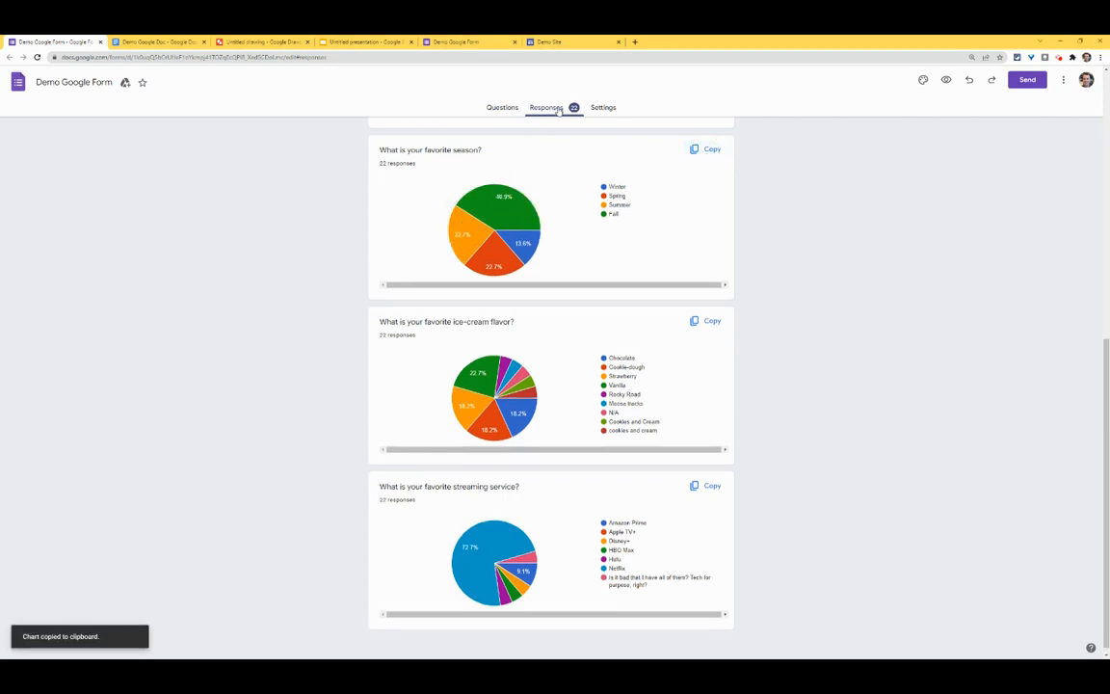
# - Paste a second favorite-season pie chart into the Demo Google Doc, linked to the form
pyautogui.click(159, 43)
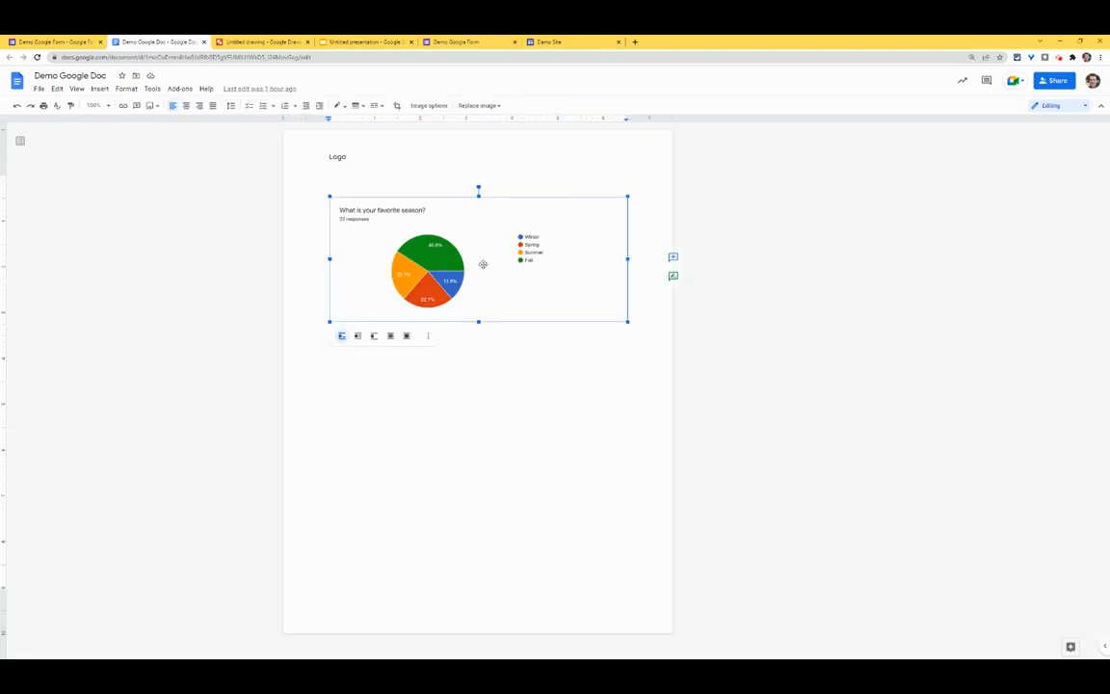
pyautogui.click(351, 357)
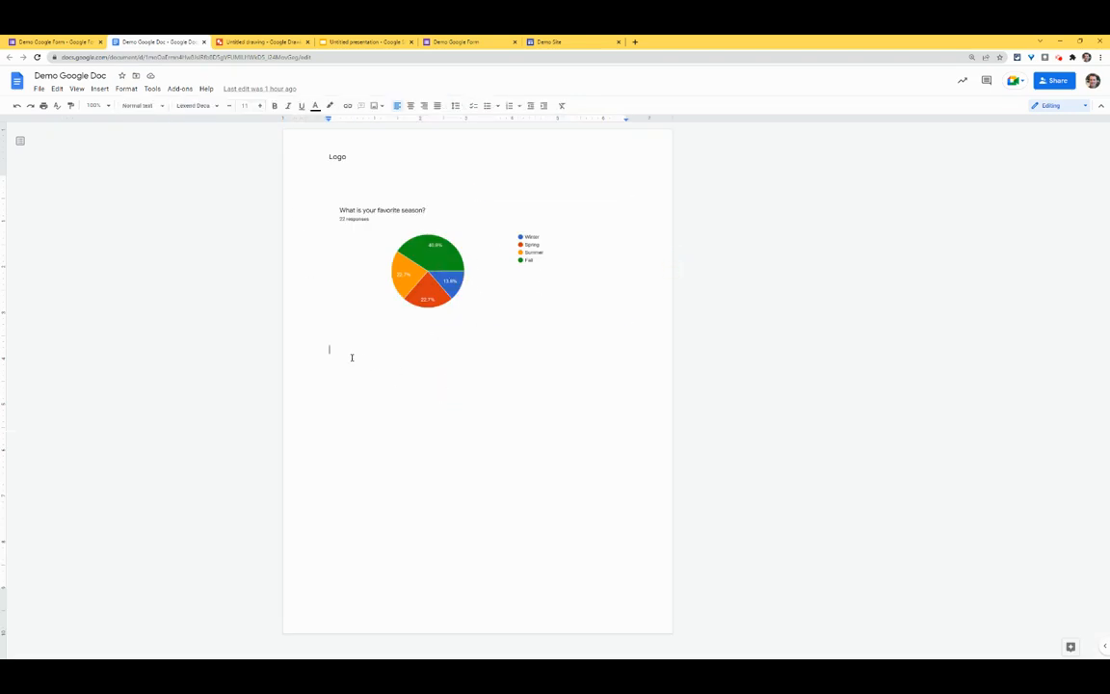
pyautogui.rightClick(351, 356)
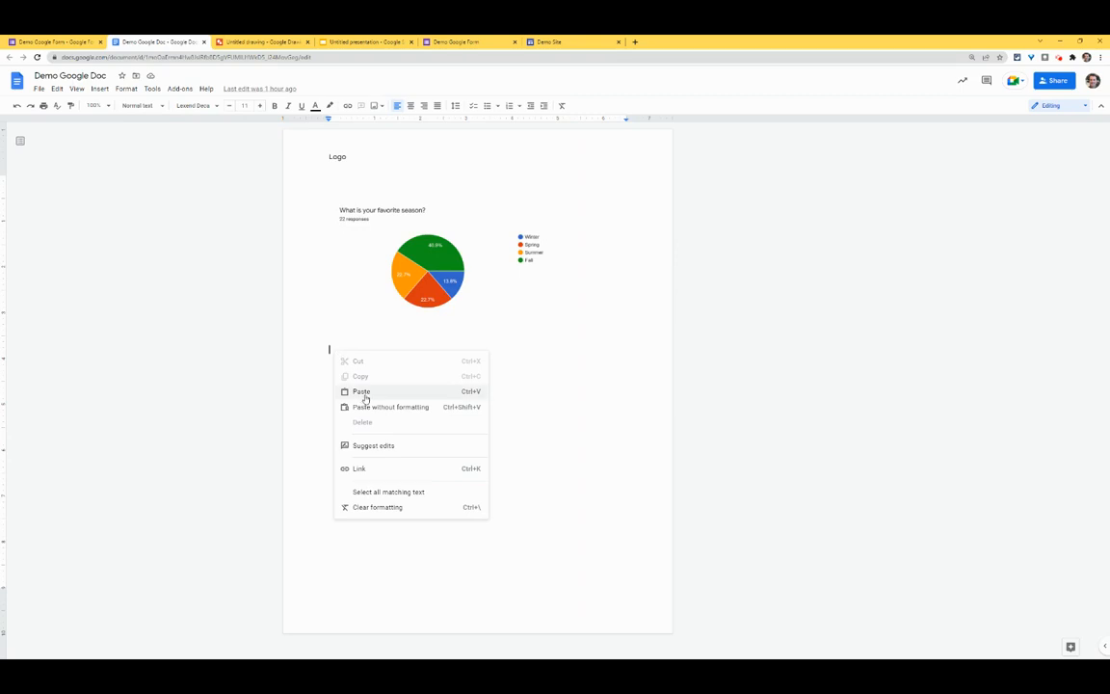
pyautogui.click(361, 391)
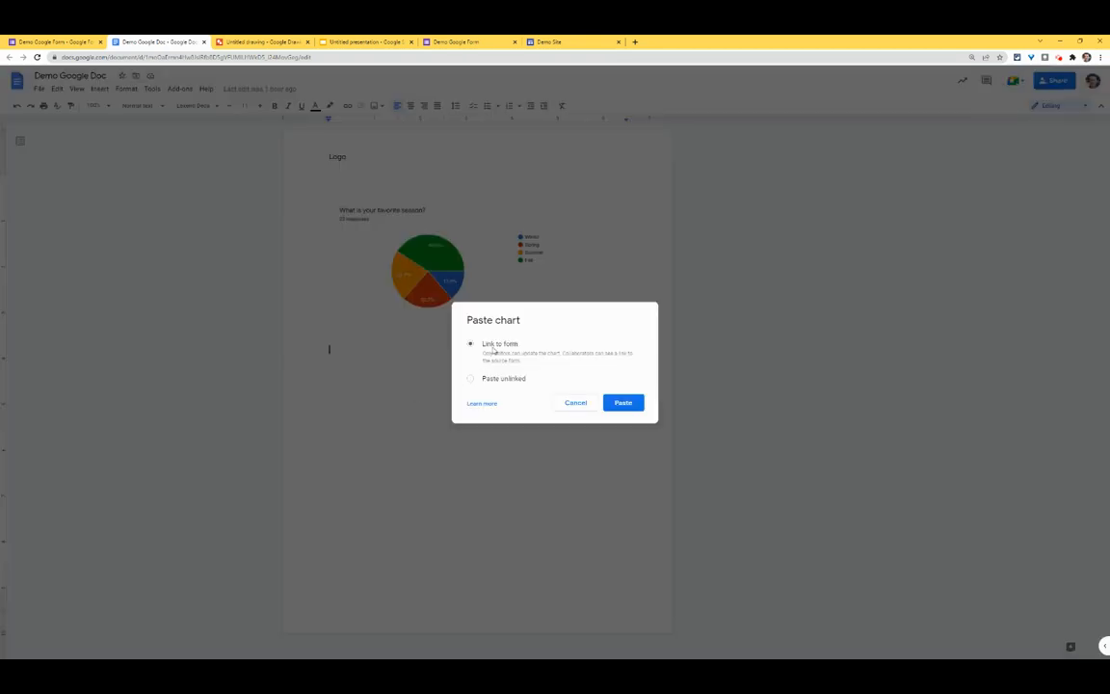
pyautogui.click(623, 402)
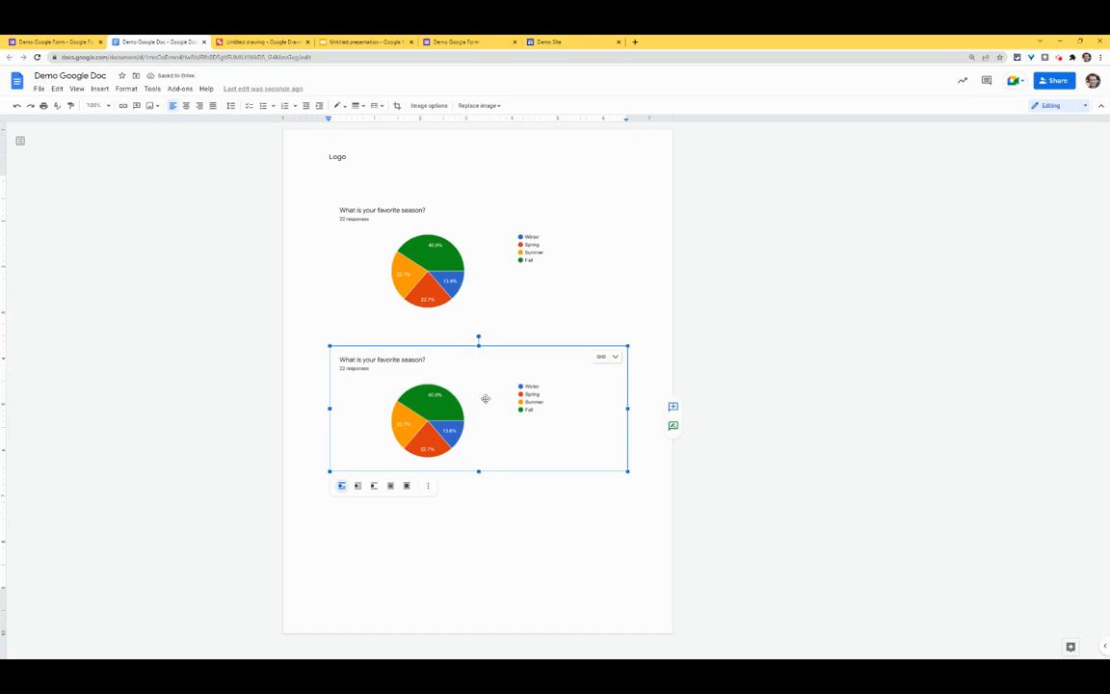
pyautogui.moveTo(582, 385)
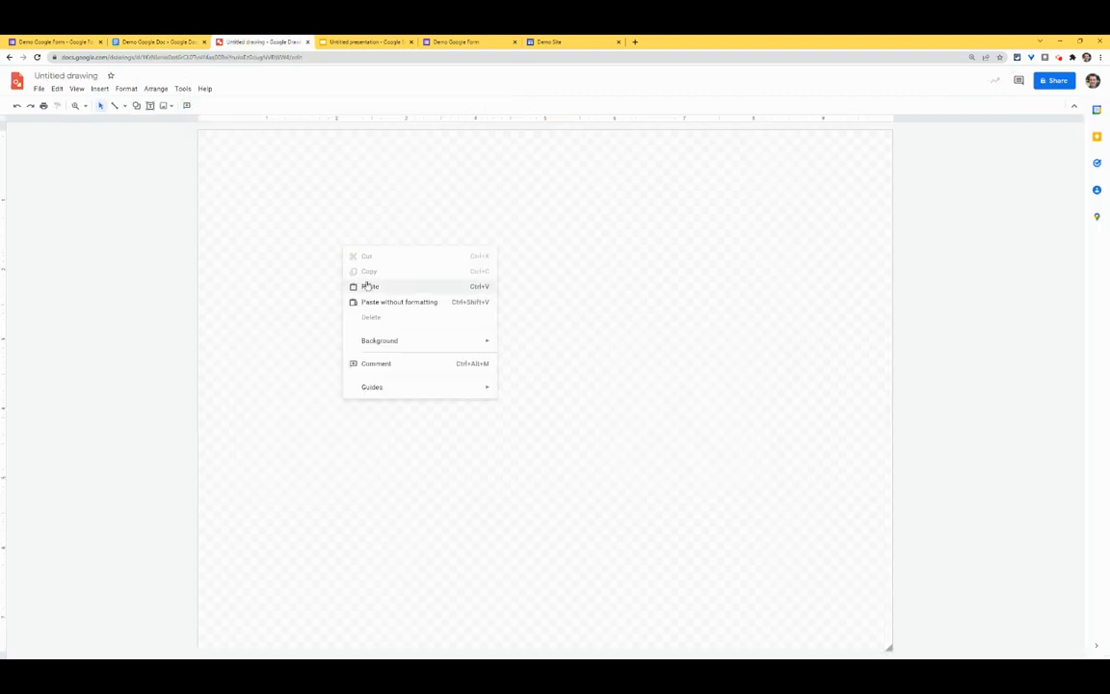
# - Paste the favorite-season chart into the drawing and onto the untitled presentation's slide, linked to the form
pyautogui.click(617, 401)
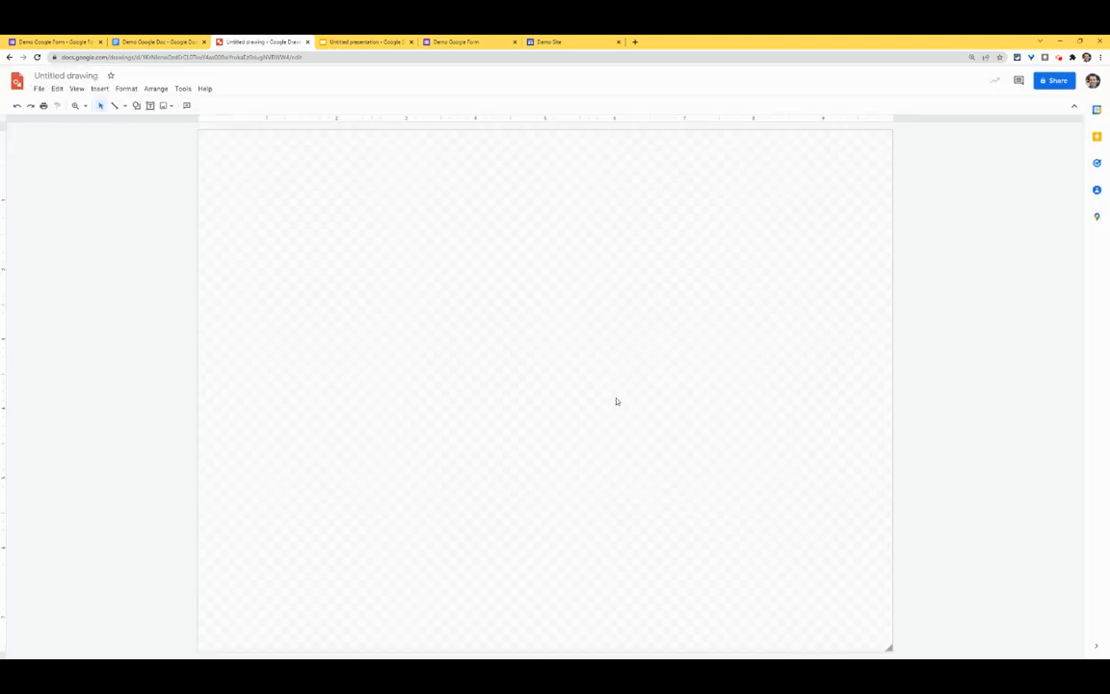
pyautogui.click(364, 43)
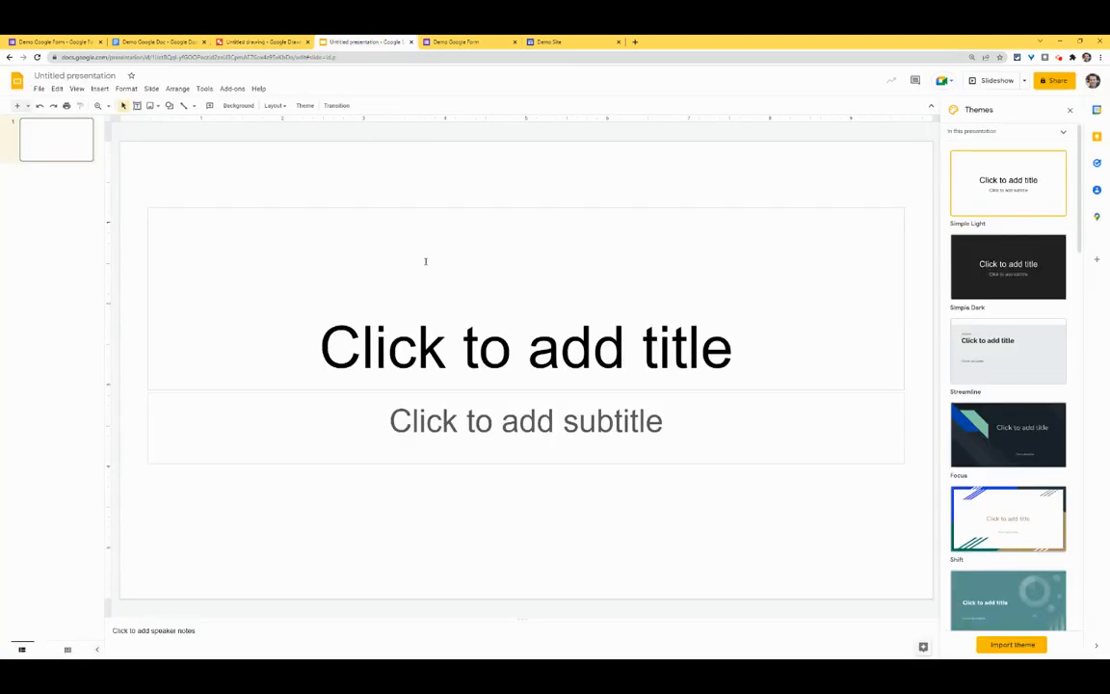
pyautogui.press('ctrl+v')
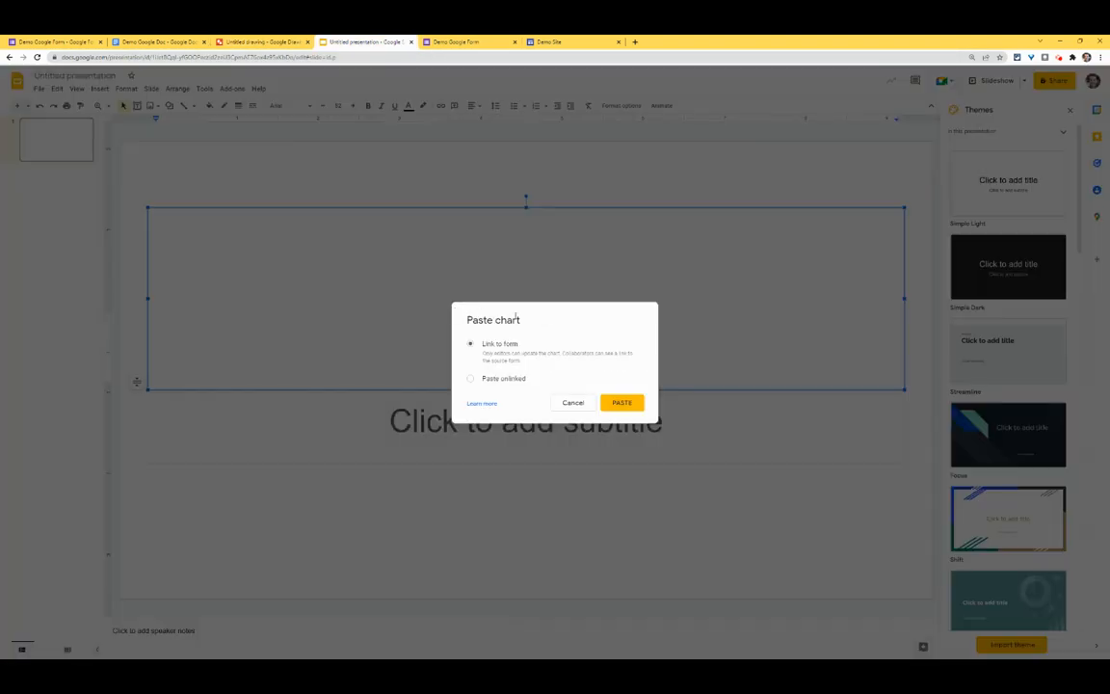
pyautogui.click(621, 403)
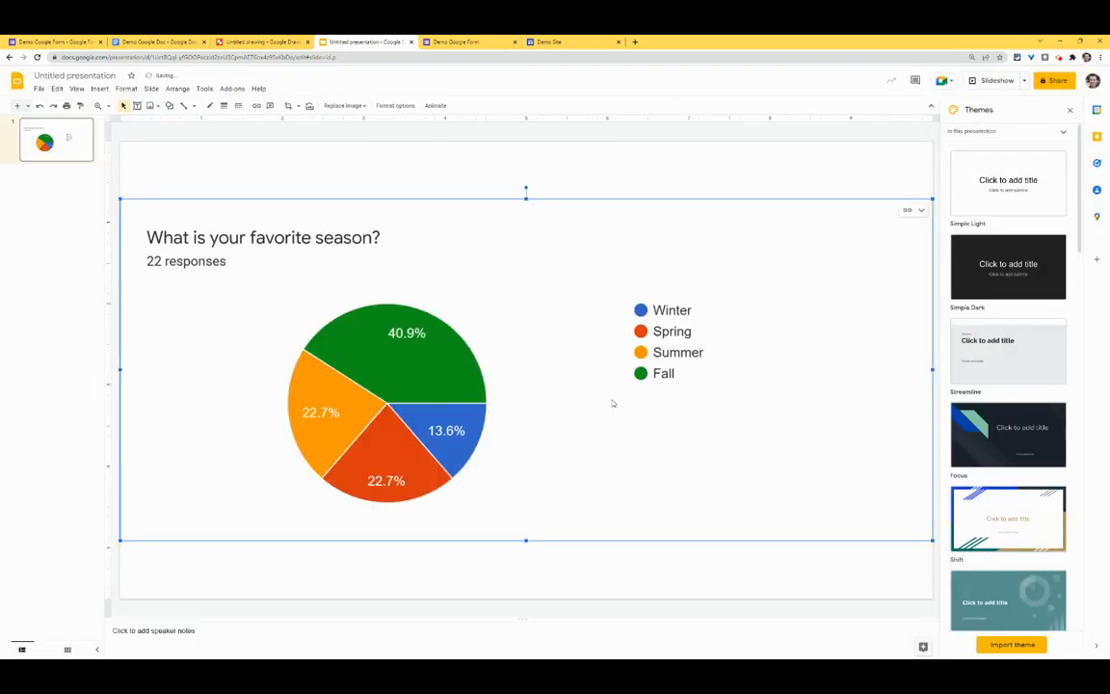
pyautogui.click(466, 42)
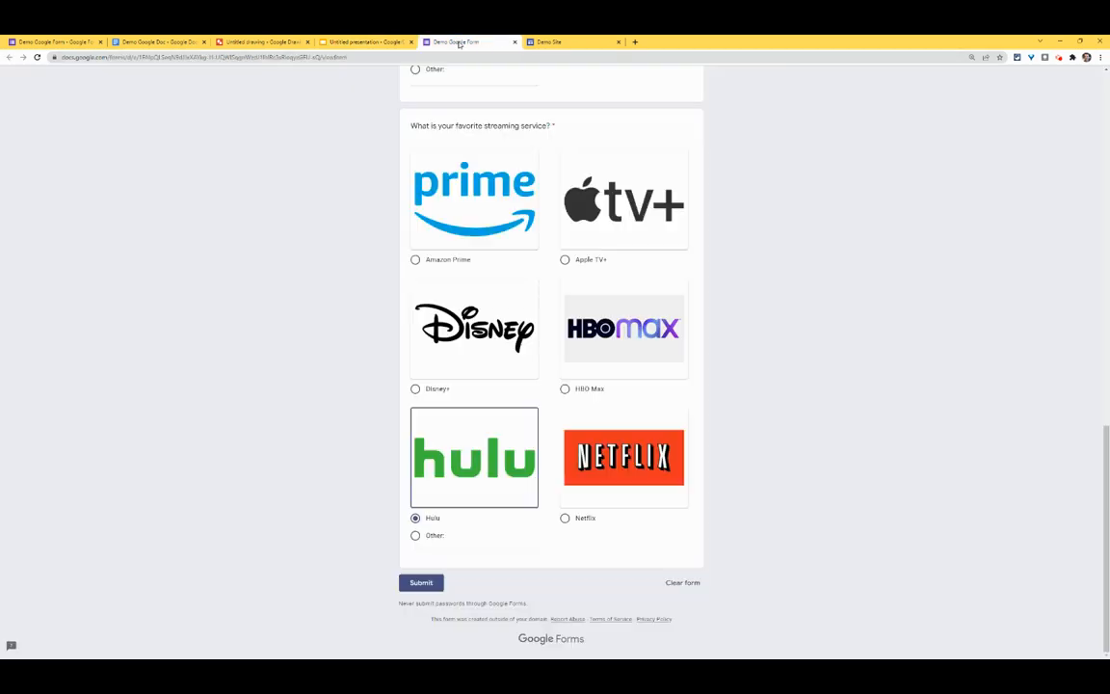
# - Submit the live form response with Hulu as the favorite streaming service
pyautogui.click(421, 582)
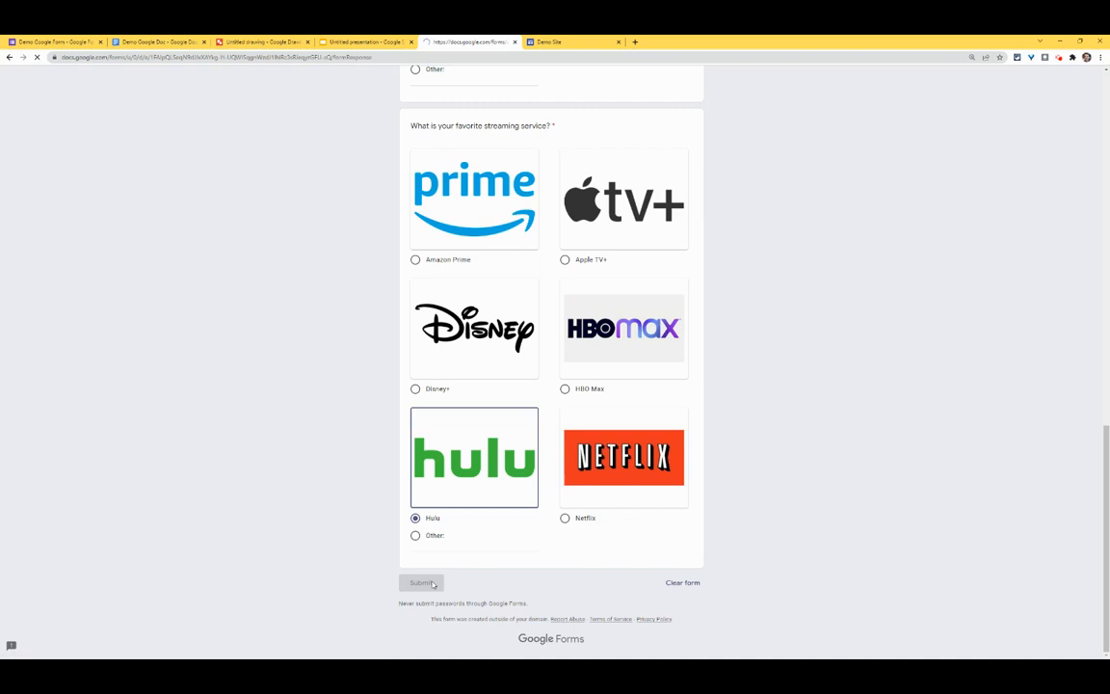
pyautogui.click(420, 582)
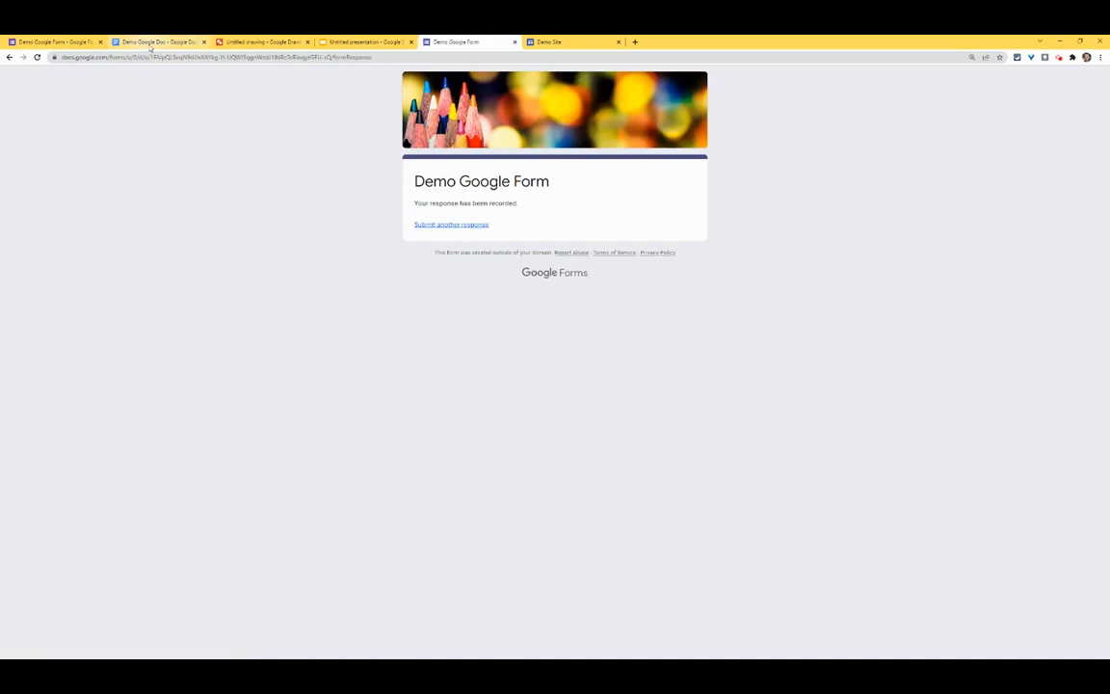
pyautogui.click(158, 43)
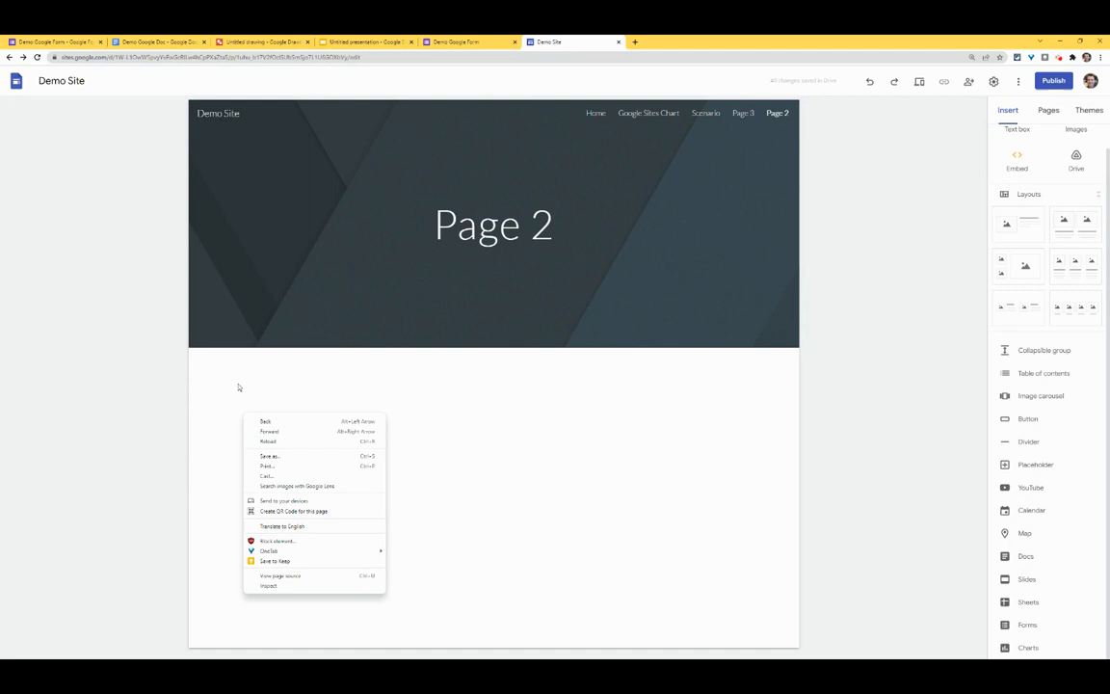
# - Paste the favorite-season pie chart as an image on Page 2 of the Demo Site and enlarge it
pyautogui.click(727, 397)
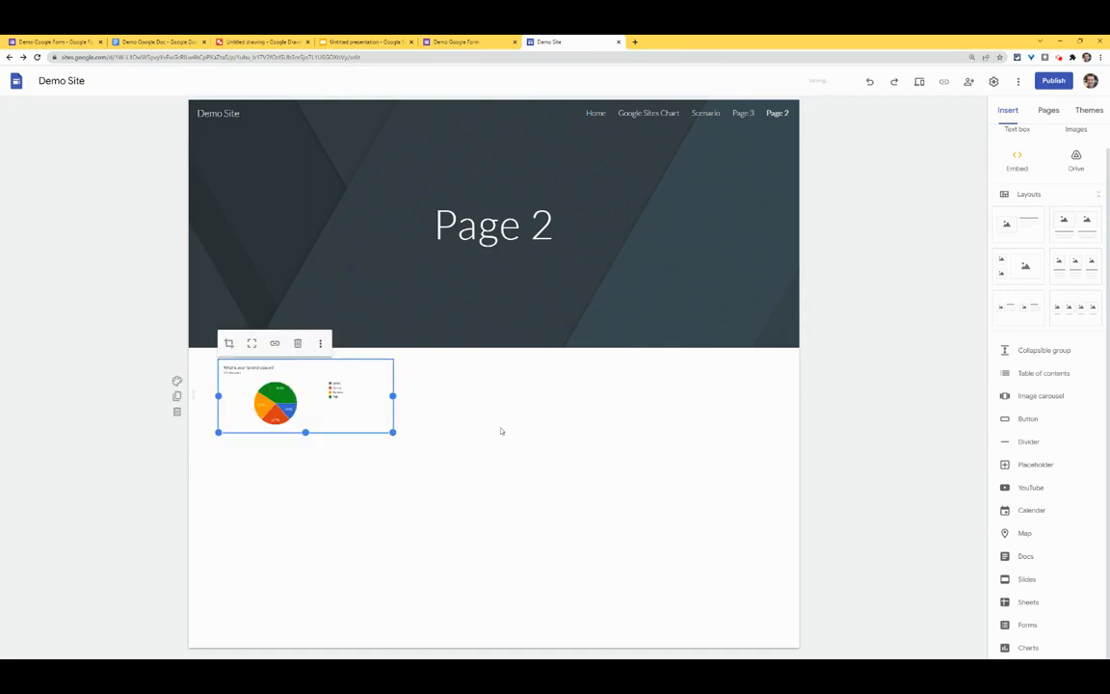
pyautogui.moveTo(393, 432); pyautogui.dragTo(486, 475)
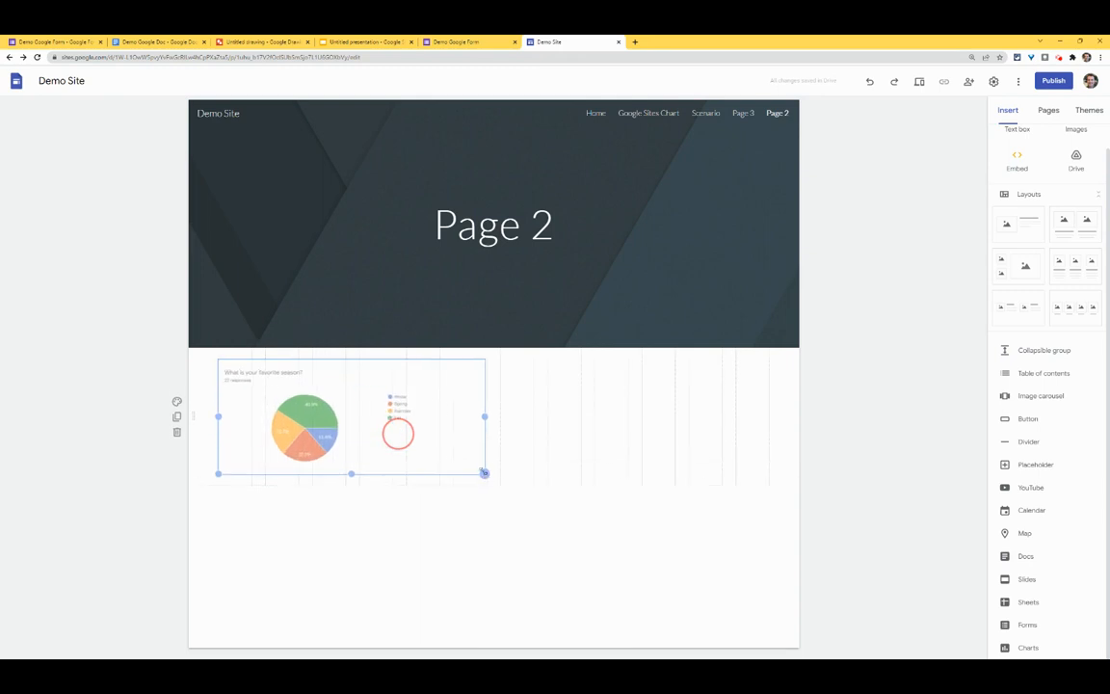